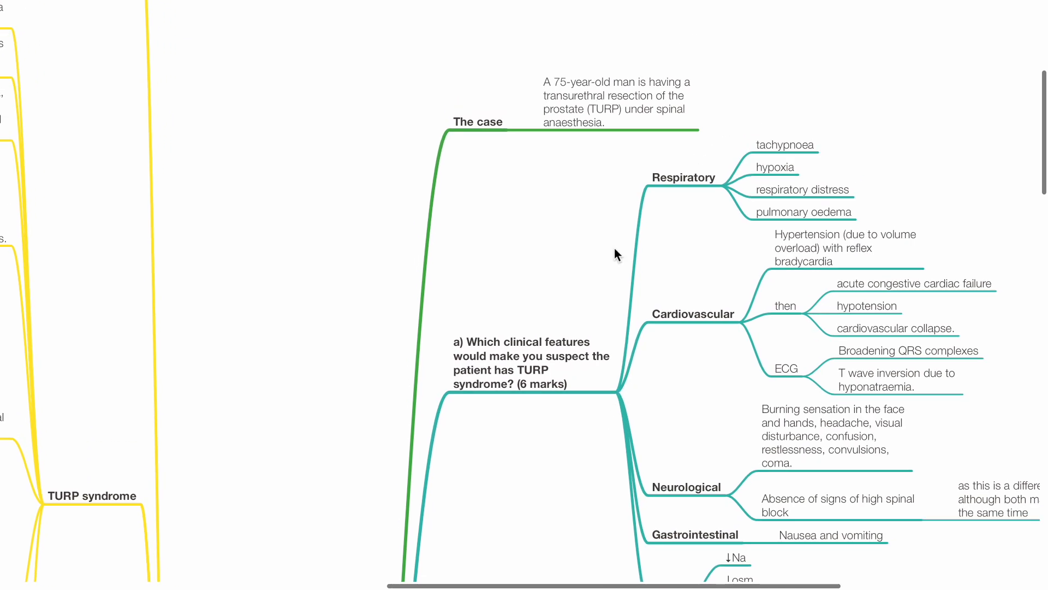
mouse_move(530, 212)
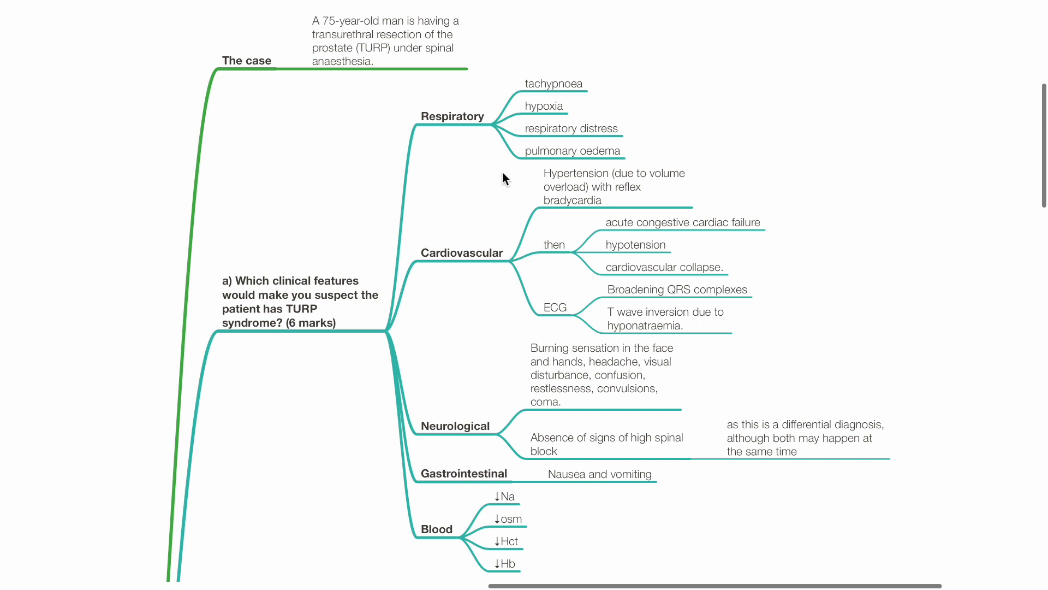
scroll("down", 3)
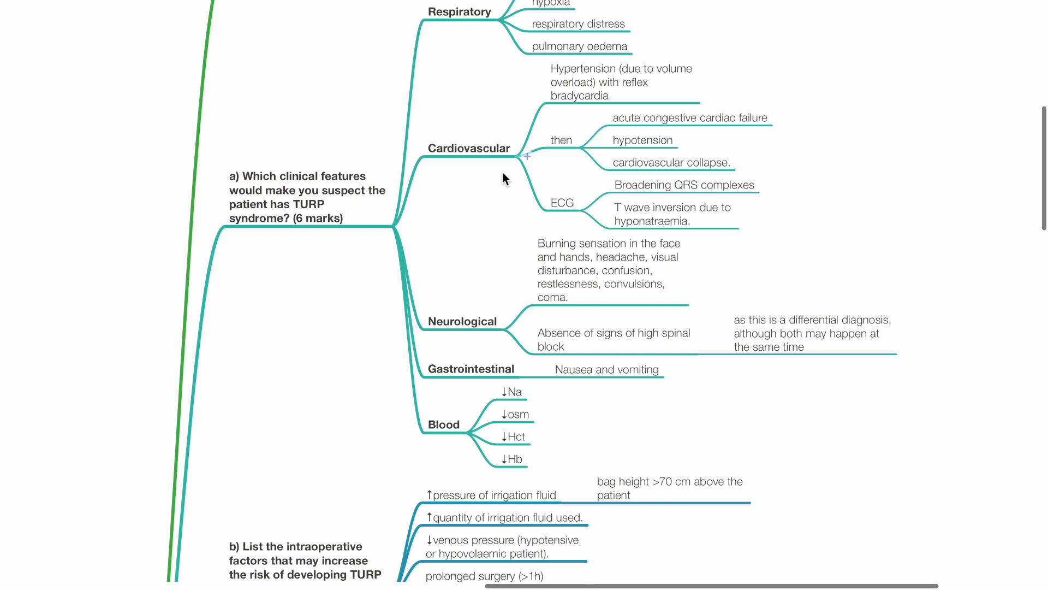
scroll("down", 3)
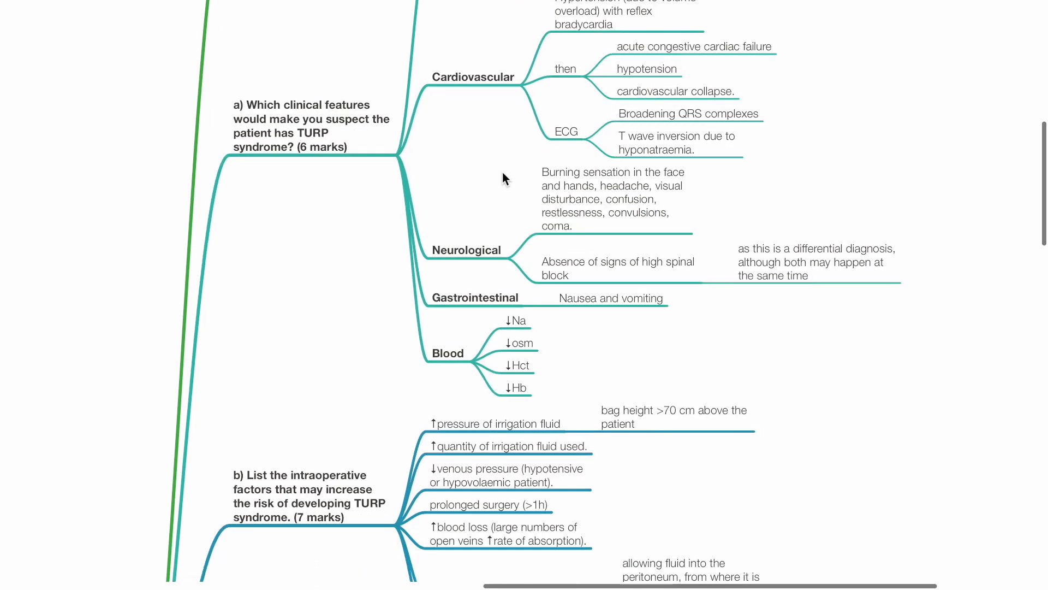
scroll("down", 3)
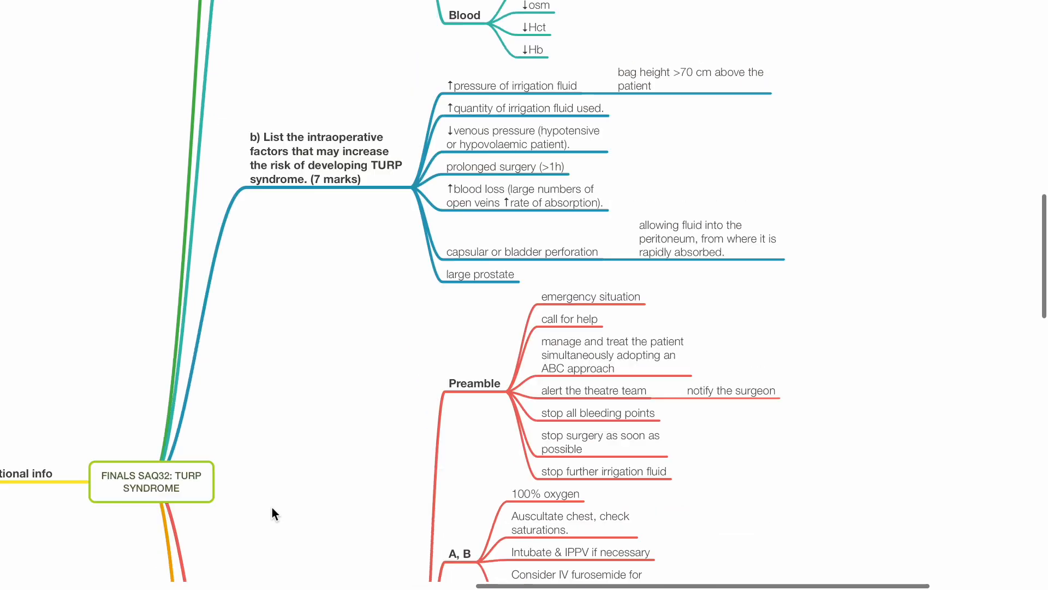
scroll("down", 3)
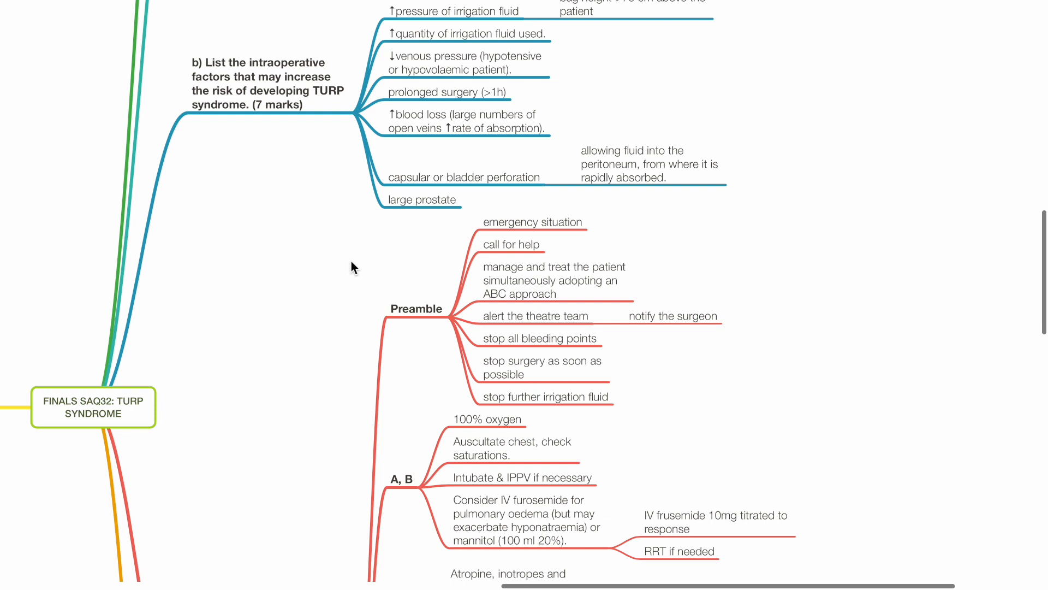
scroll("down", 3)
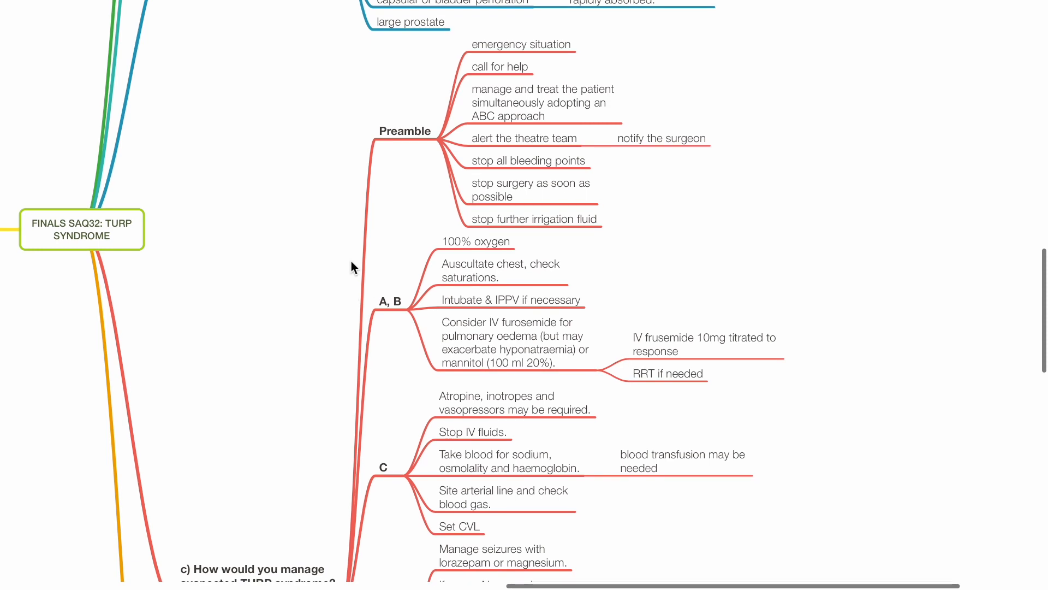
mouse_move(319, 283)
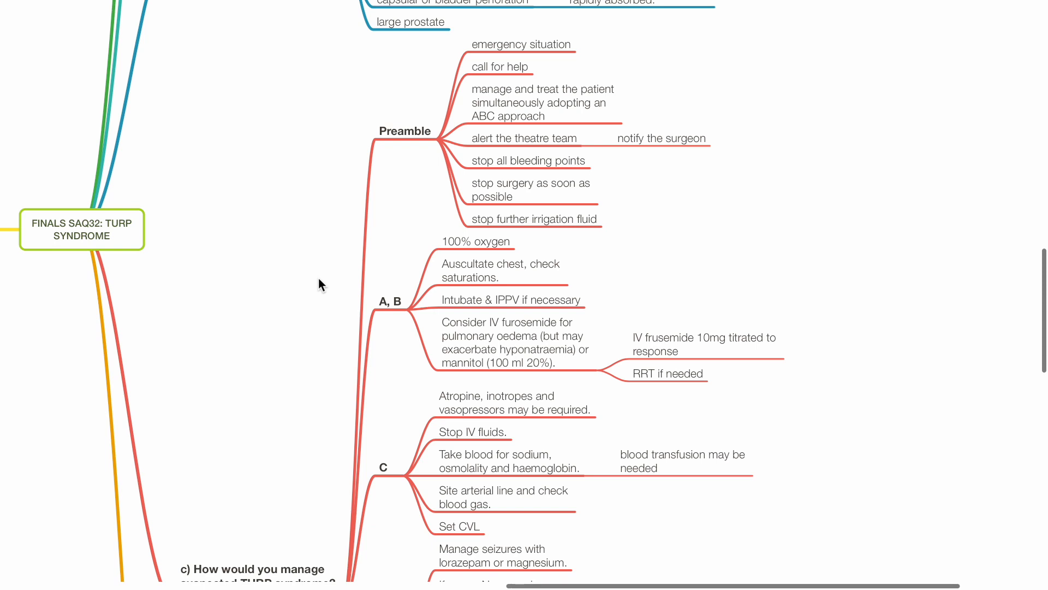
scroll("down", 3)
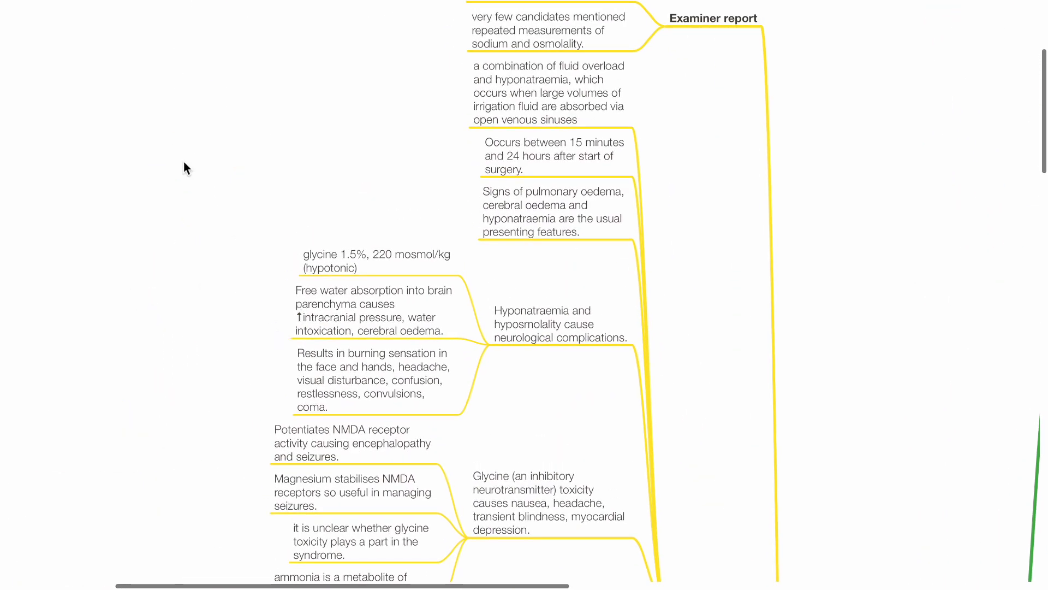
scroll("up", 3)
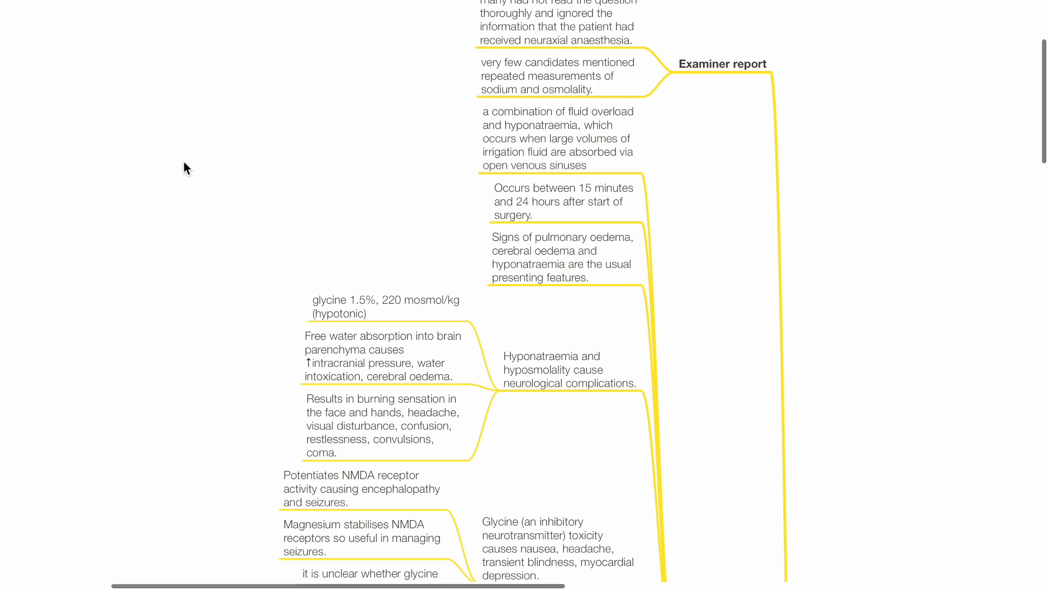
mouse_move(253, 222)
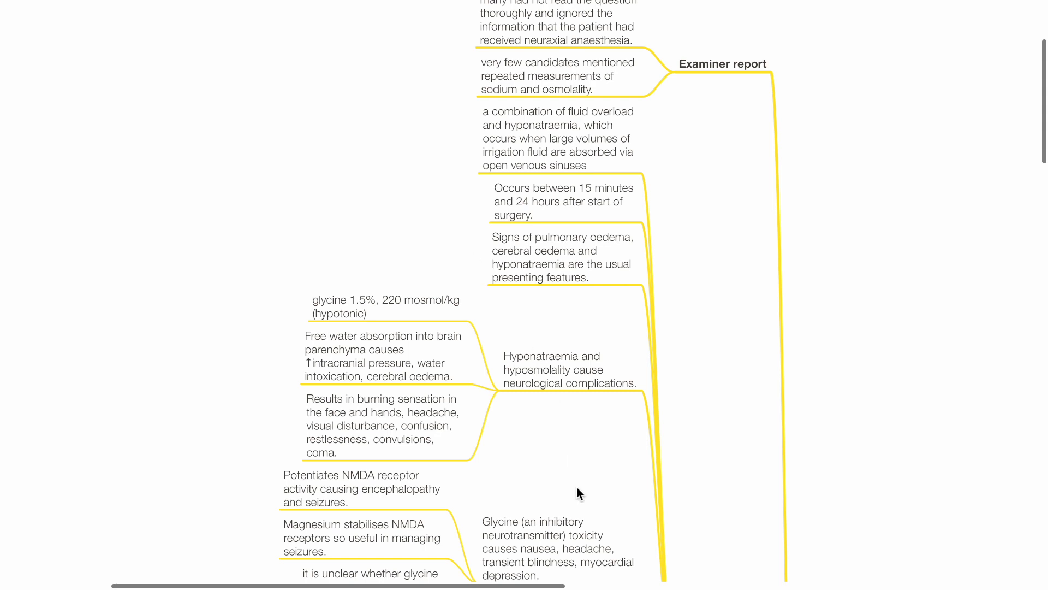
scroll("down", 3)
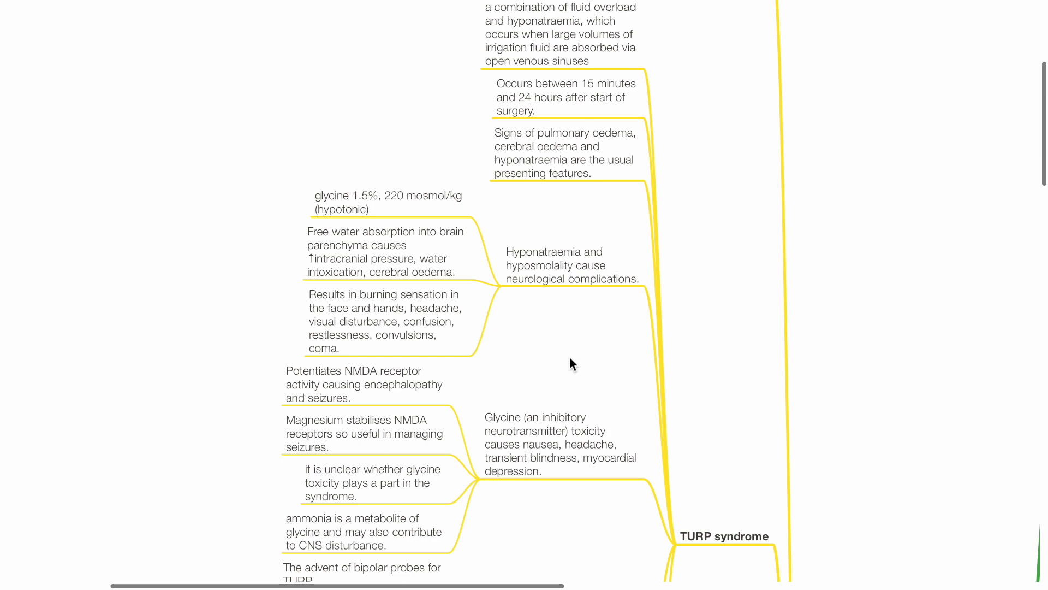
scroll("down", 3)
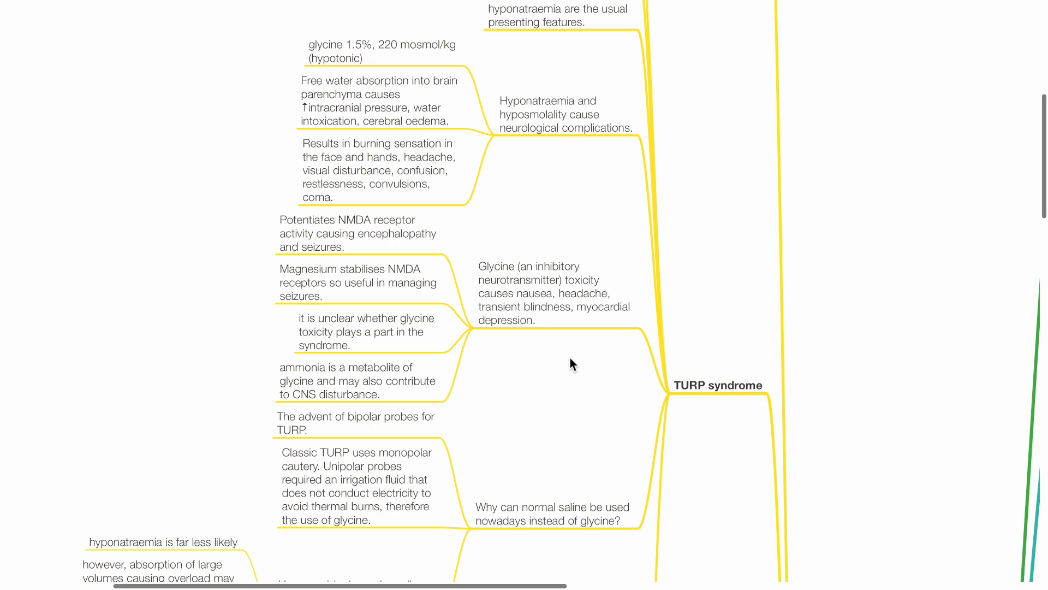
mouse_move(547, 235)
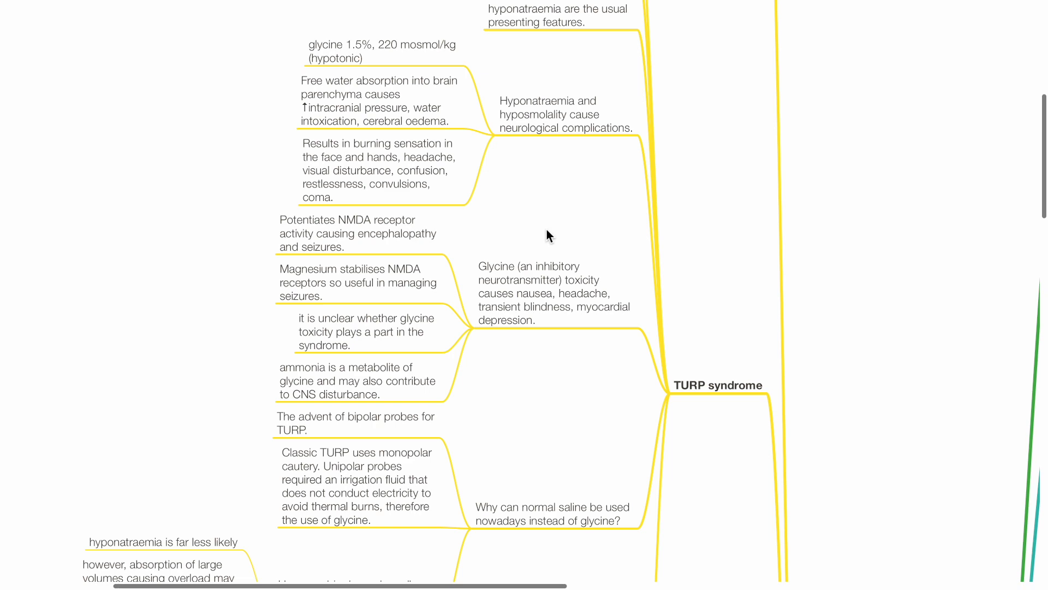
scroll("down", 3)
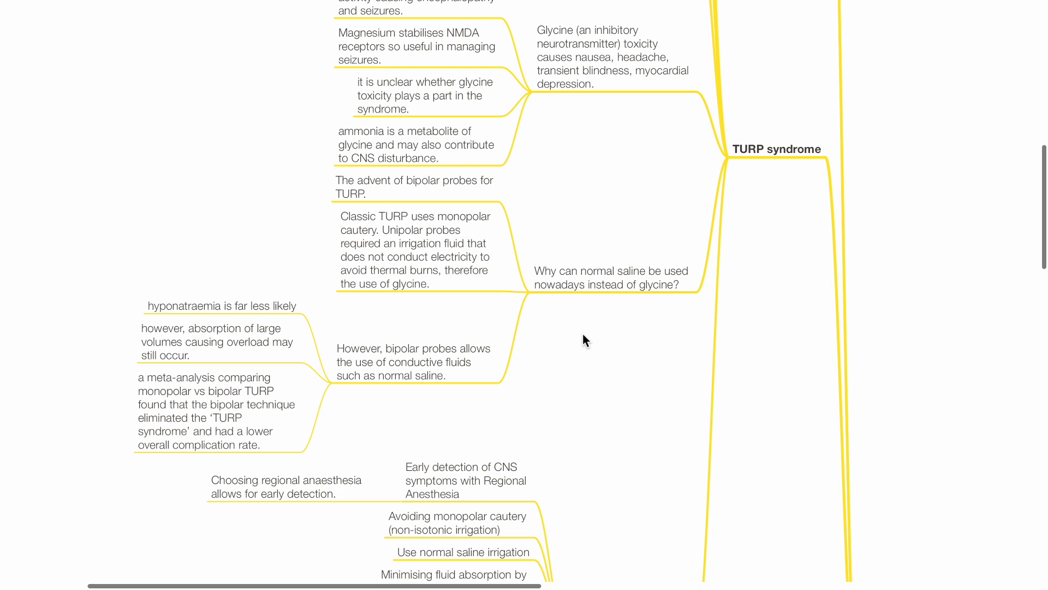
scroll("down", 3)
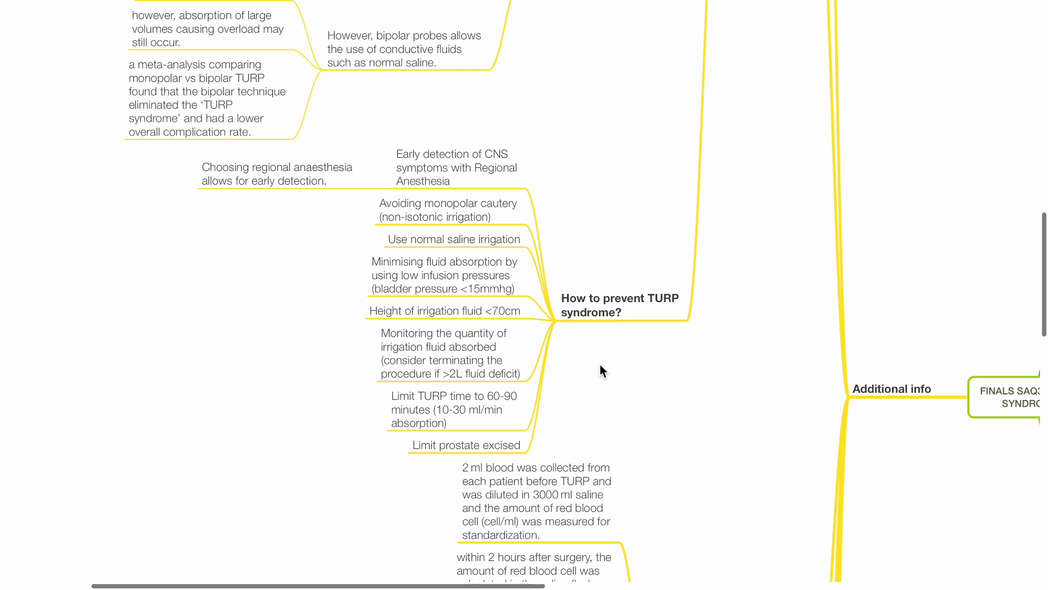
scroll("down", 3)
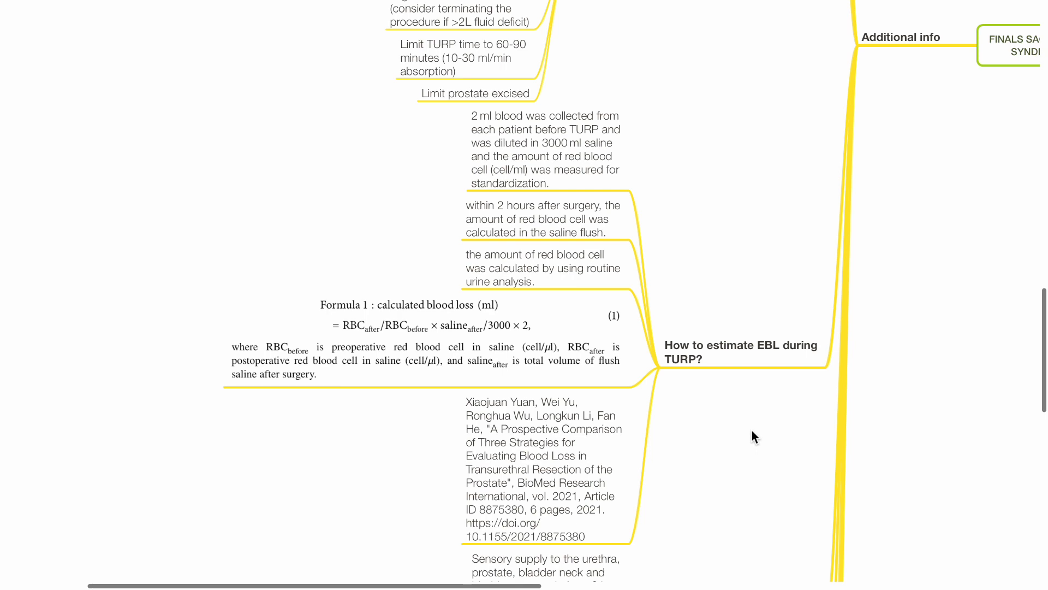
scroll("down", 3)
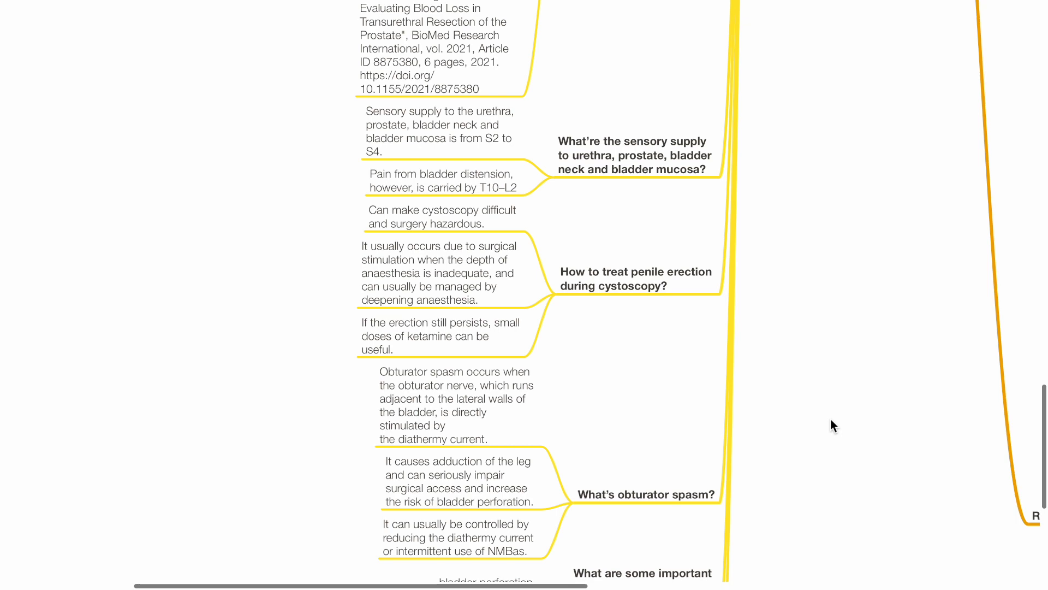
scroll("down", 3)
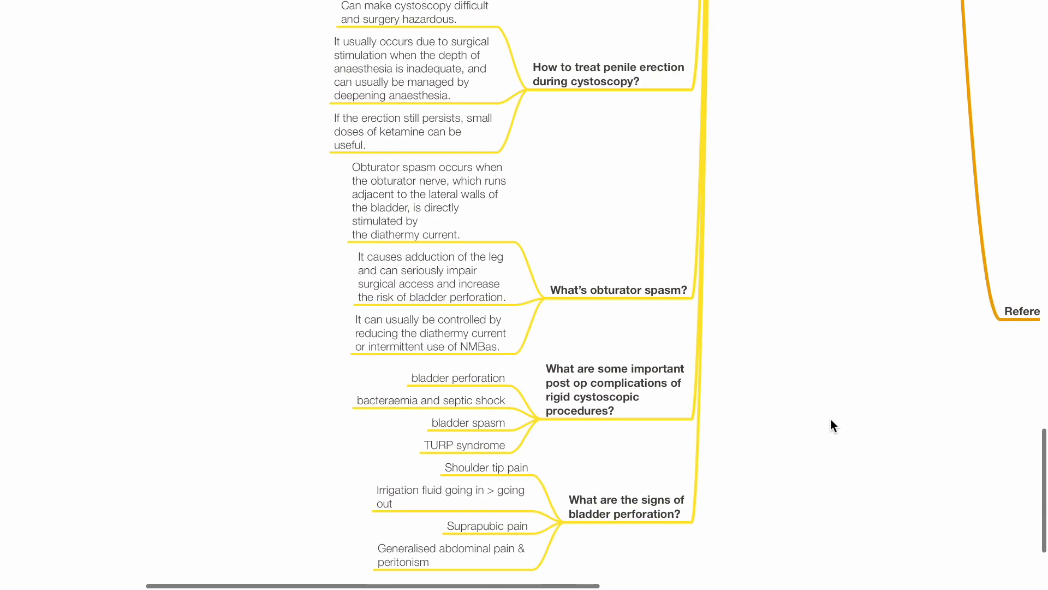
scroll("down", 3)
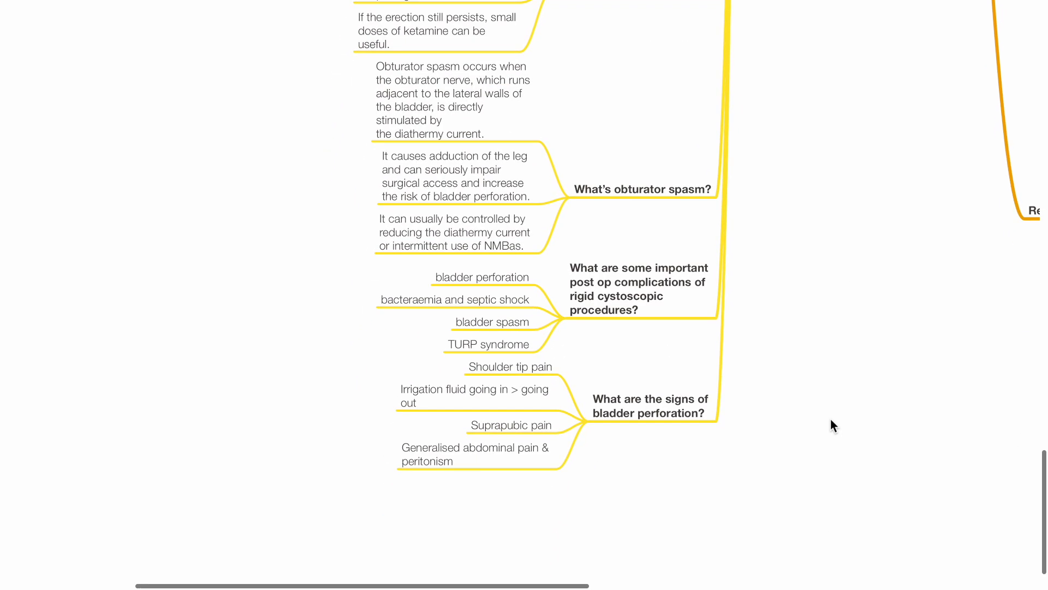